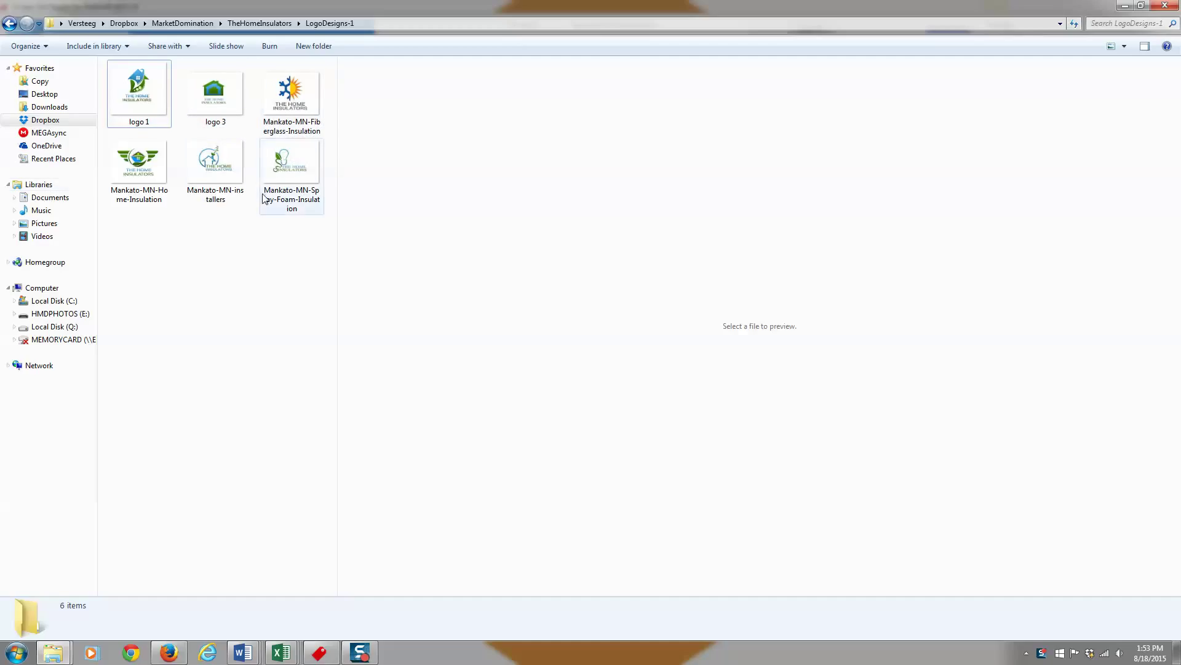
mouse_move(291, 90)
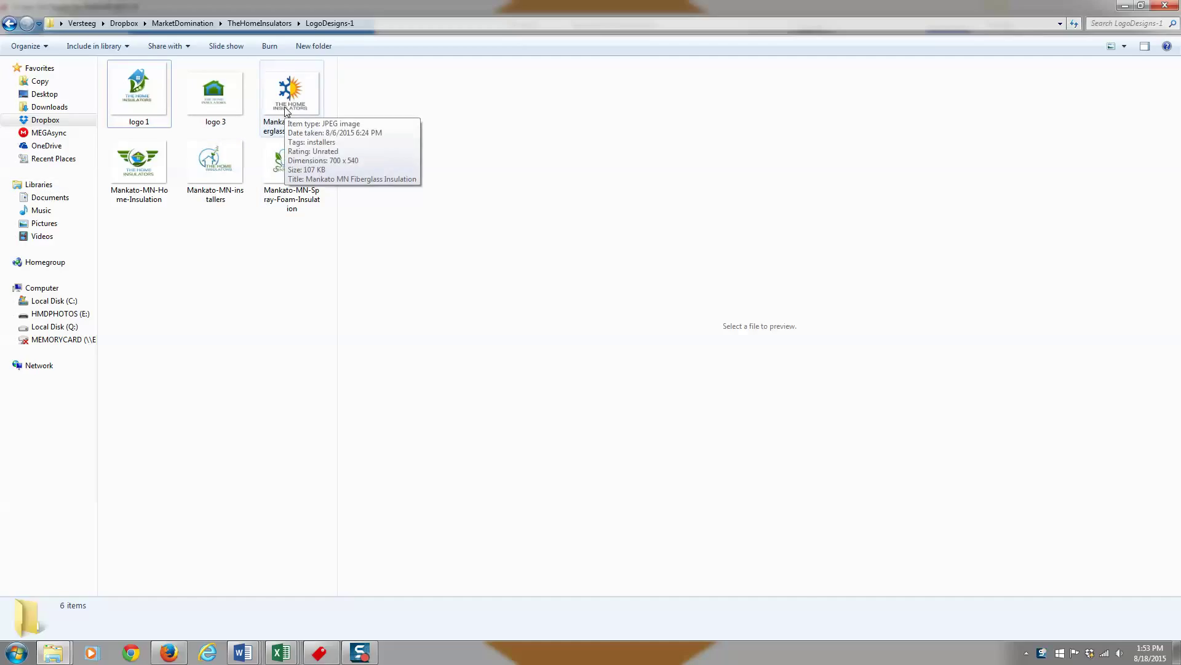
Show the Details properties of the Mankato-MN-Fiberglass-Insulation image with its title, subject, tags and authors
right_click(292, 89)
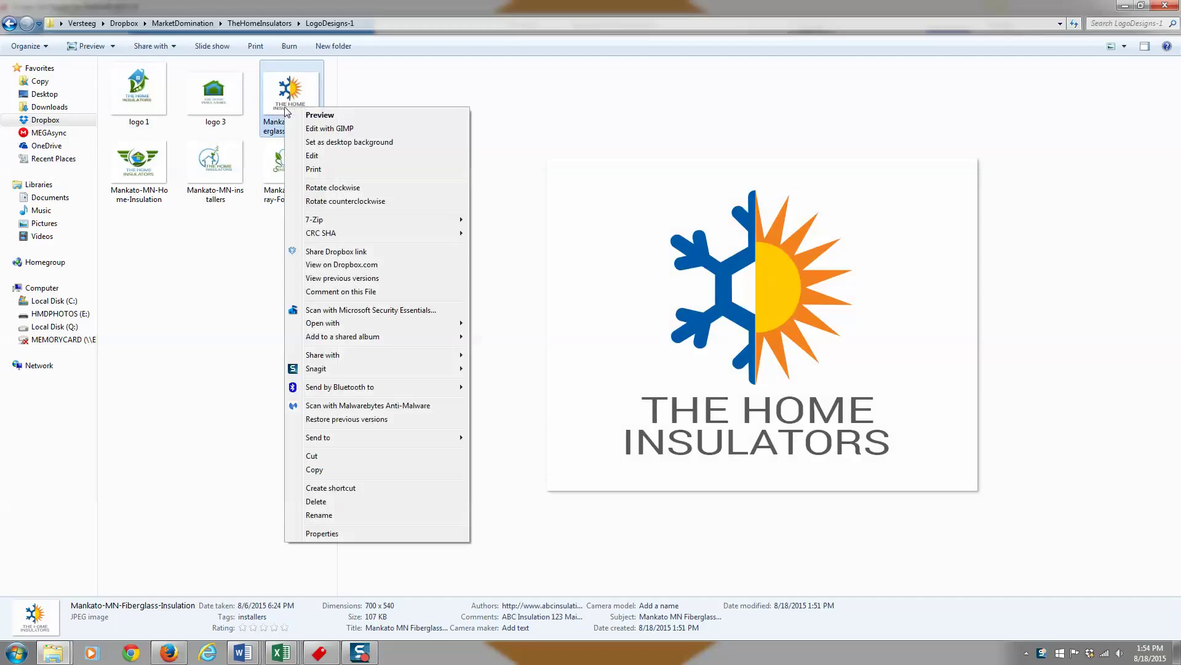
click(340, 535)
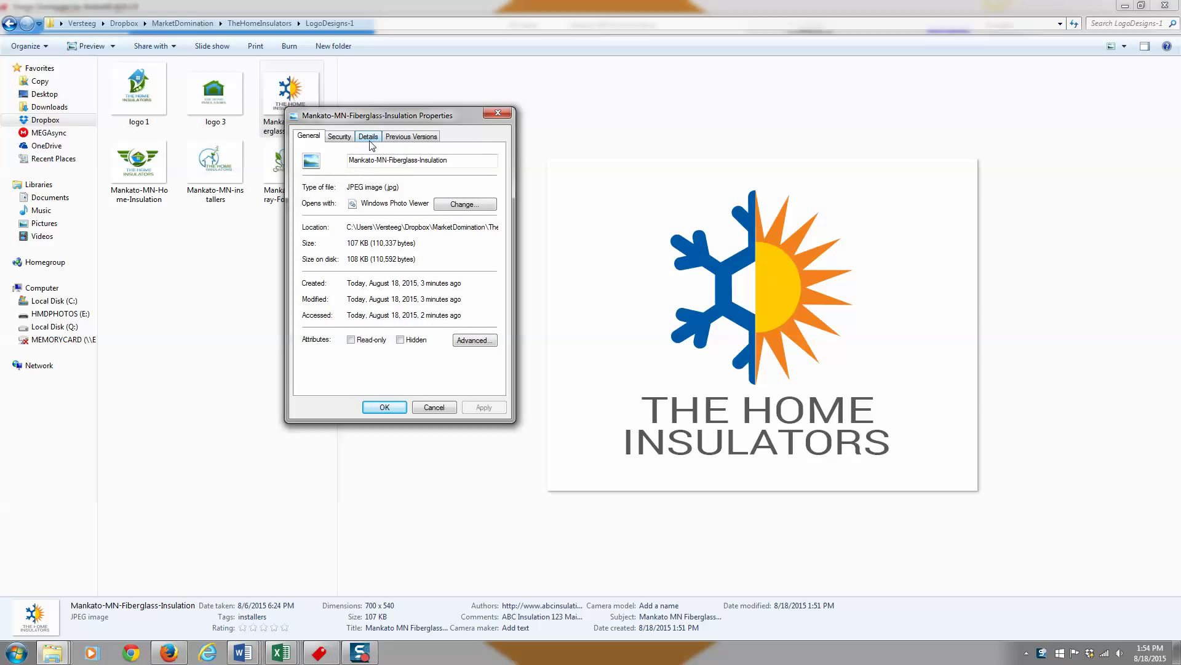
click(368, 136)
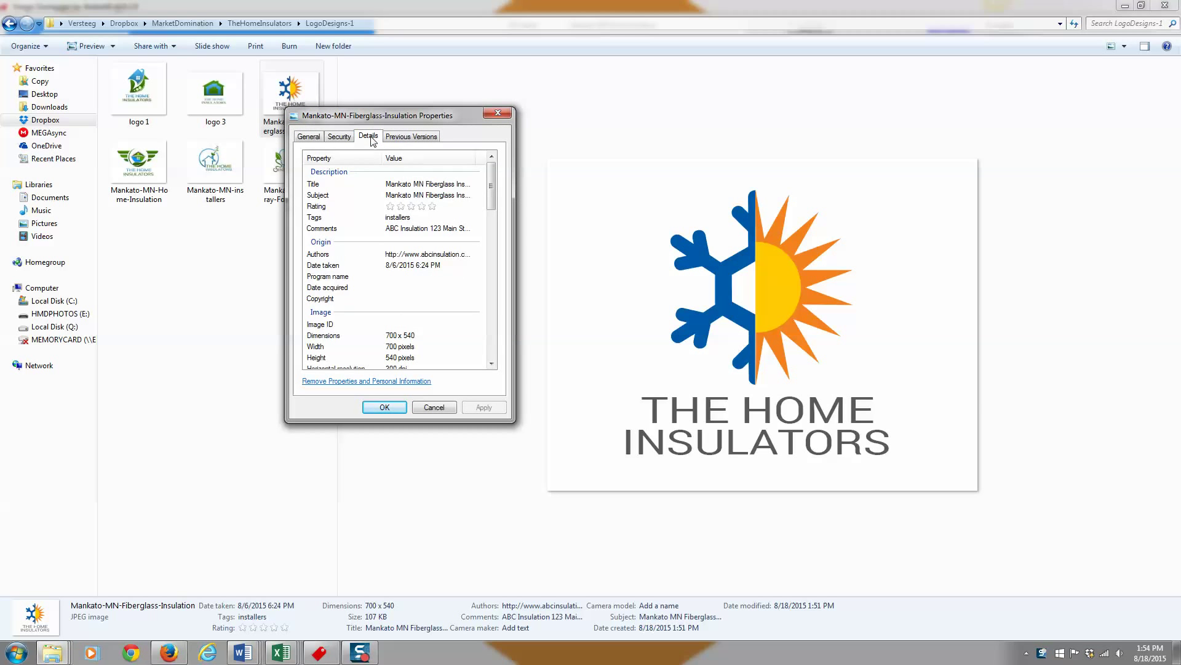
click(429, 183)
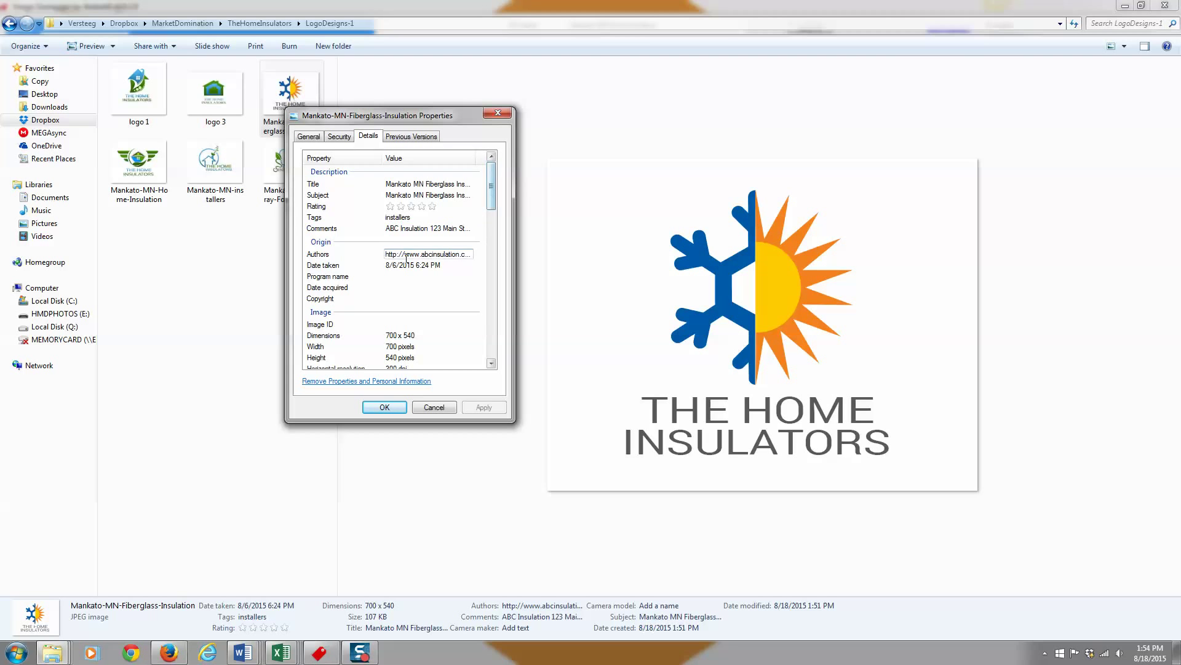
scroll(down, 3)
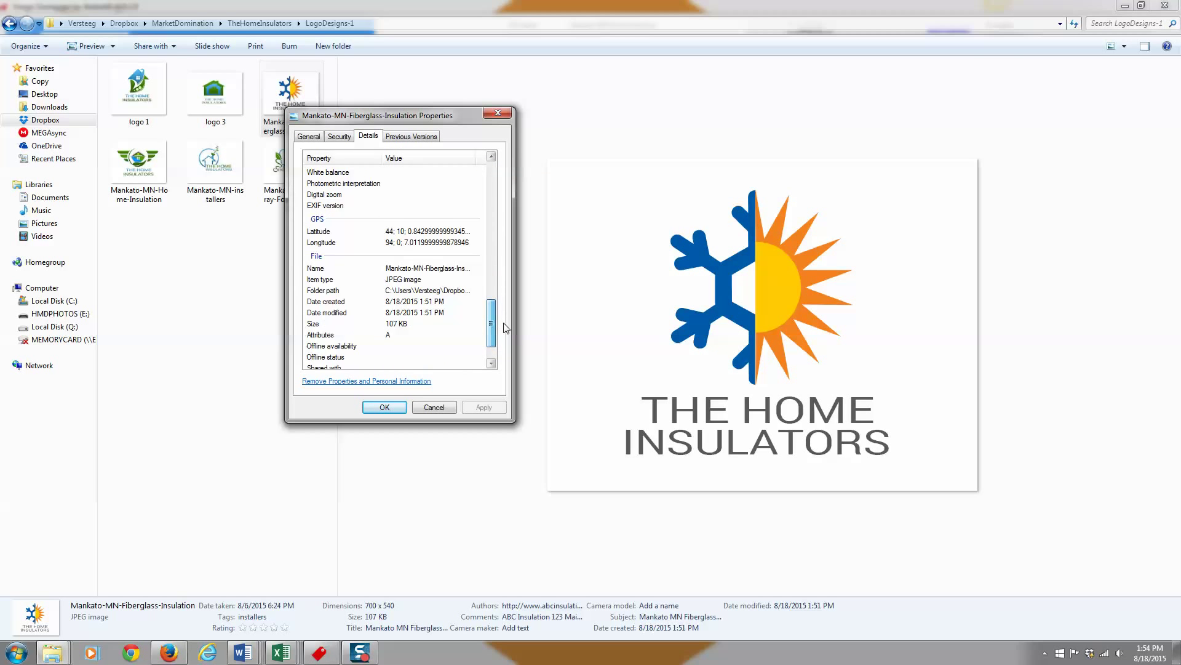
scroll(down, 3)
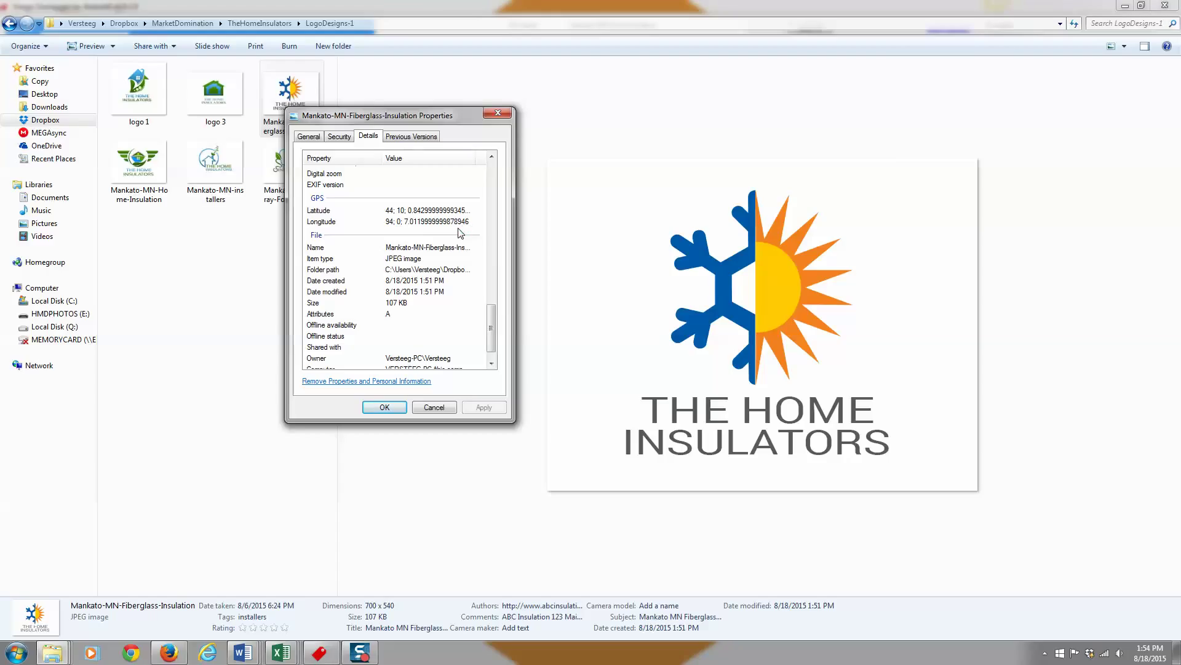
mouse_move(411, 227)
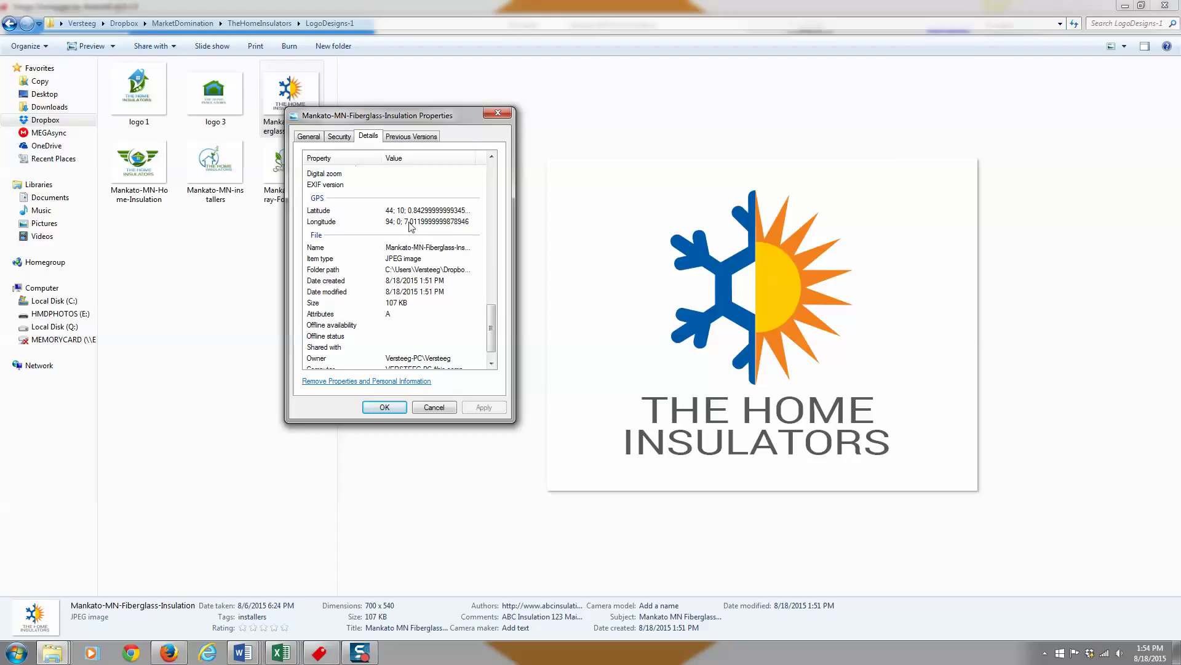
mouse_move(451, 234)
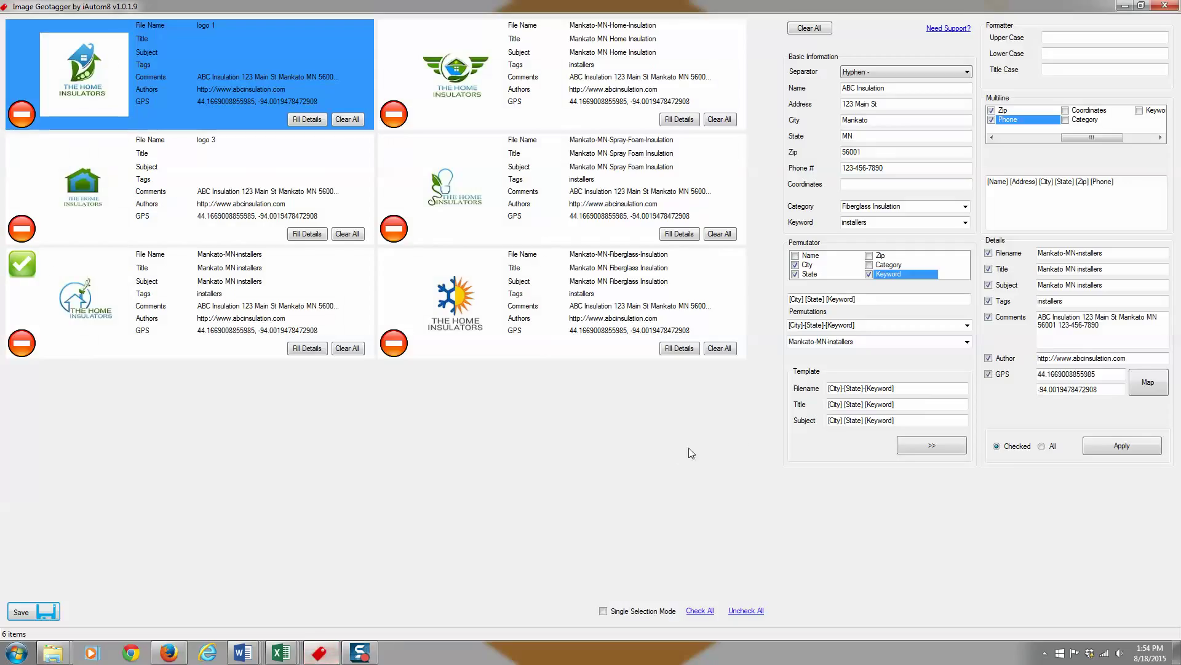
mouse_move(752, 444)
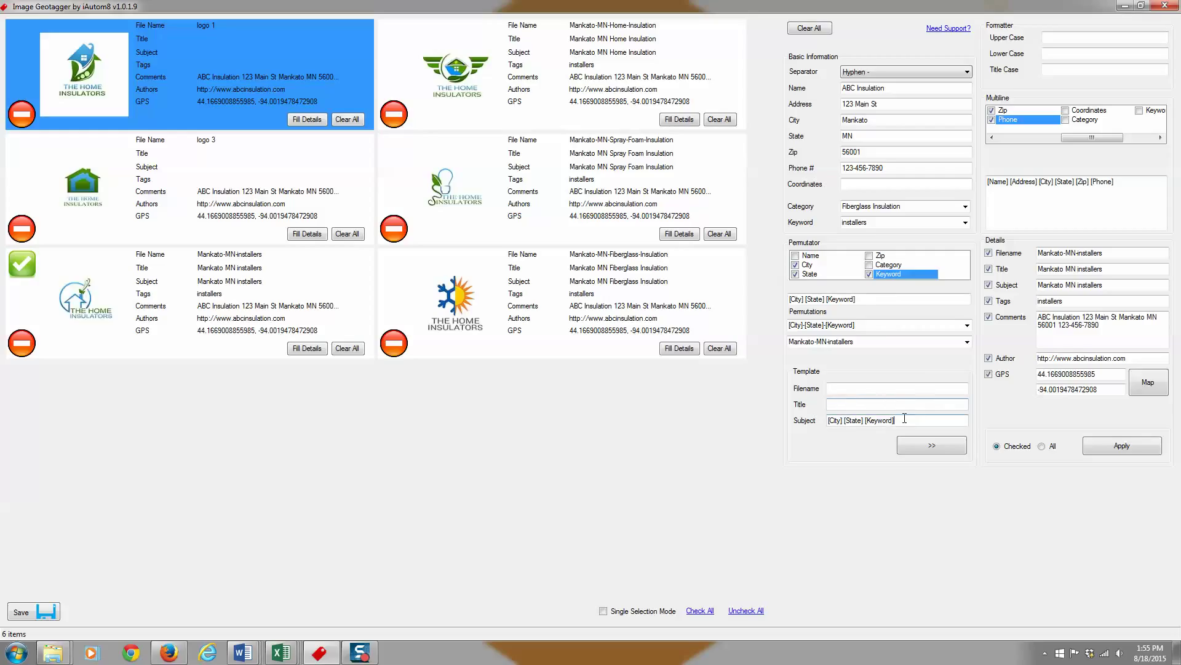
Clear the subject naming template alongside the emptied filename and title templates
click(898, 419)
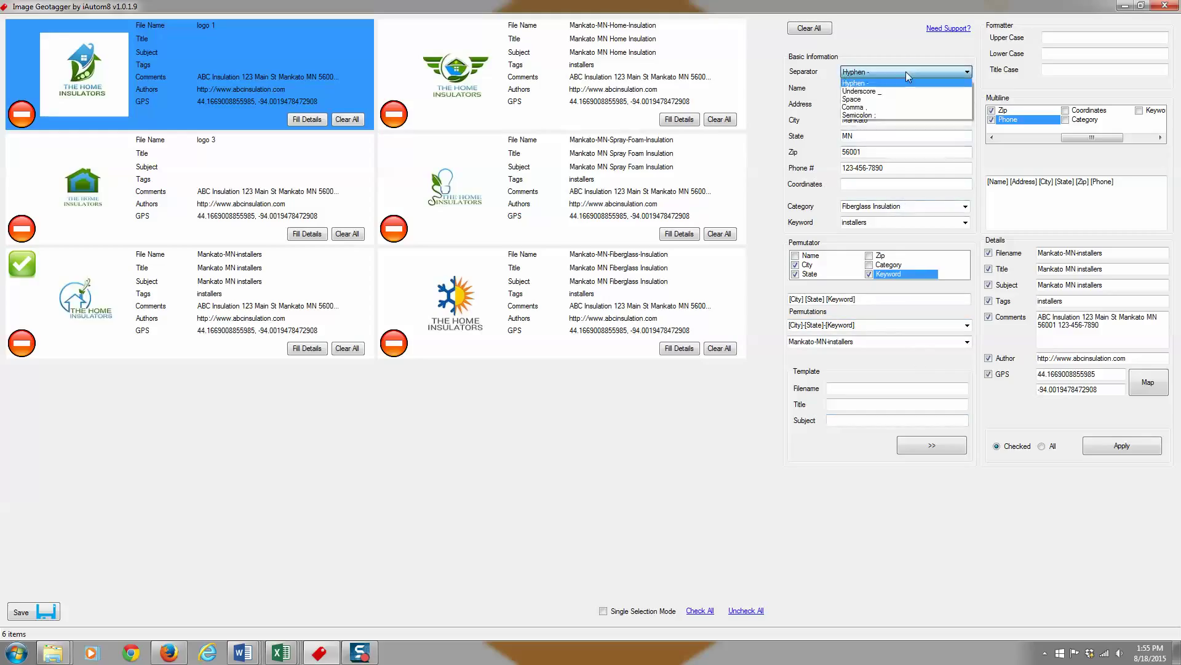
mouse_move(898, 96)
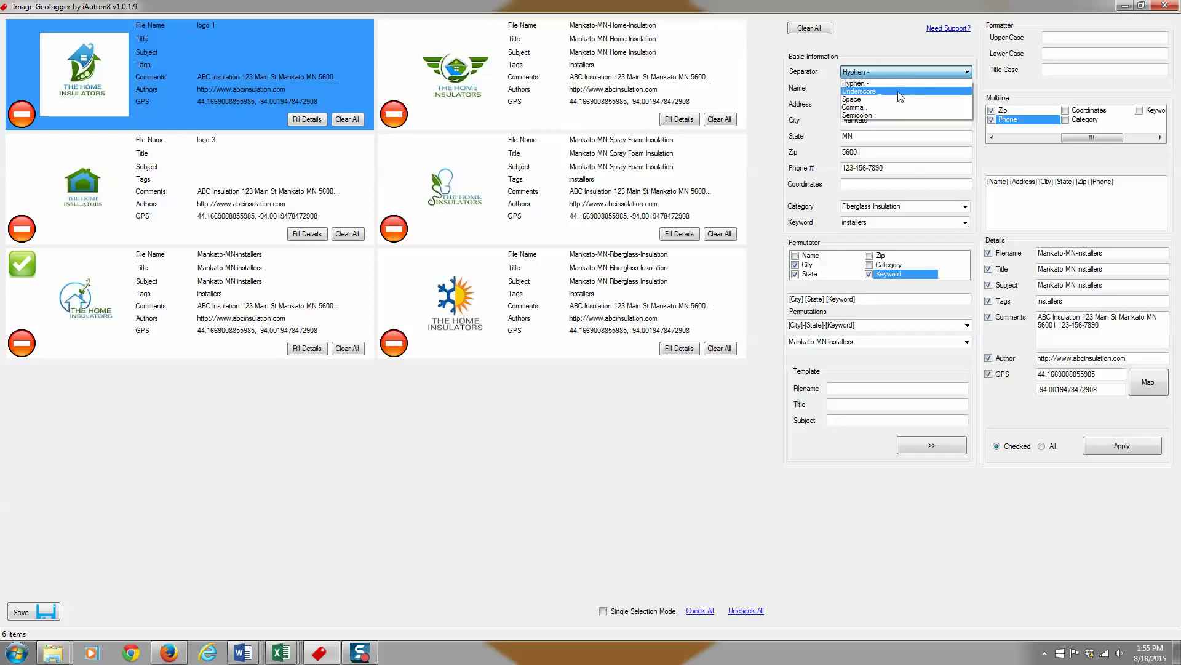
click(858, 91)
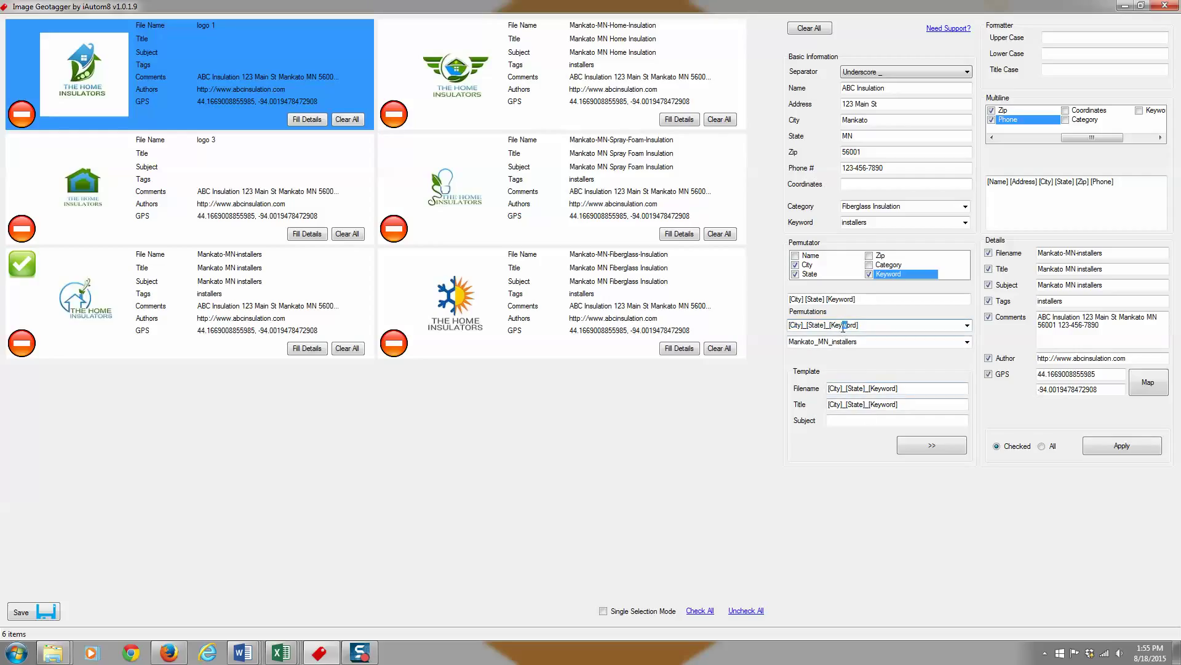
click(897, 419)
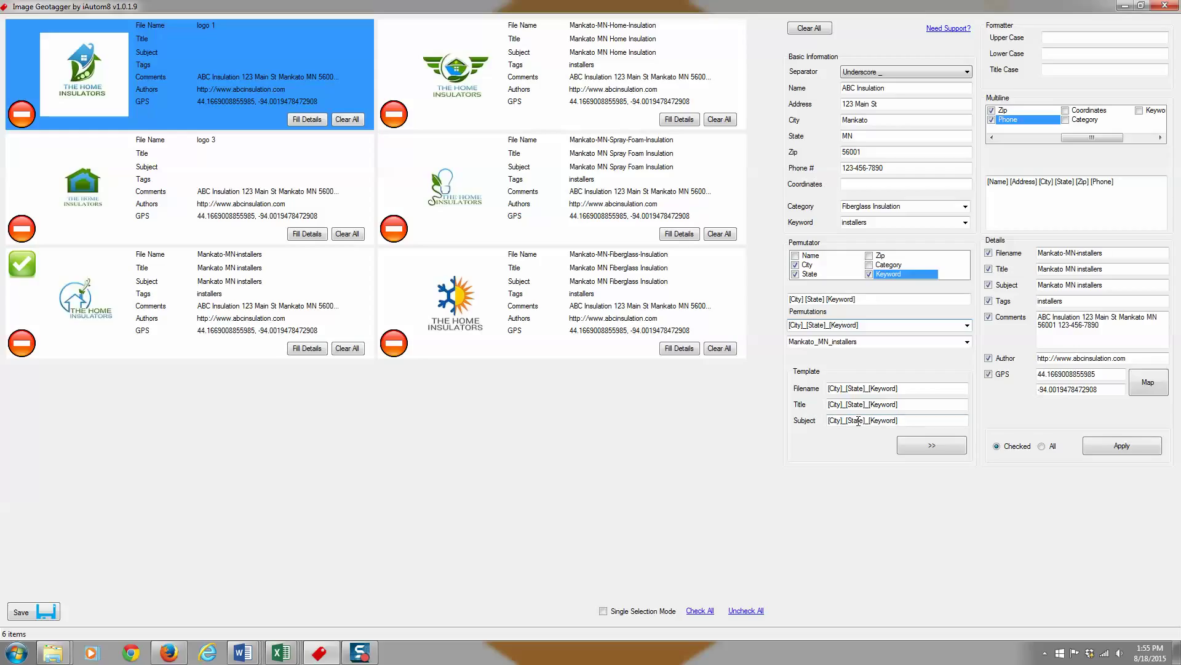
click(931, 445)
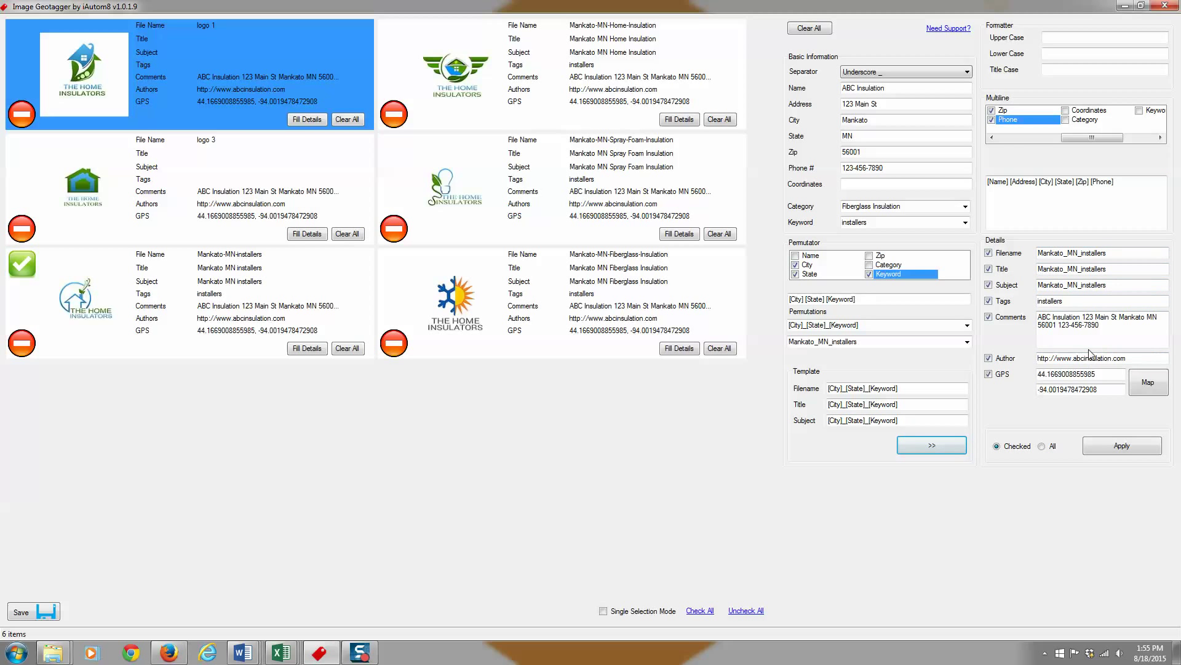
mouse_move(1122, 445)
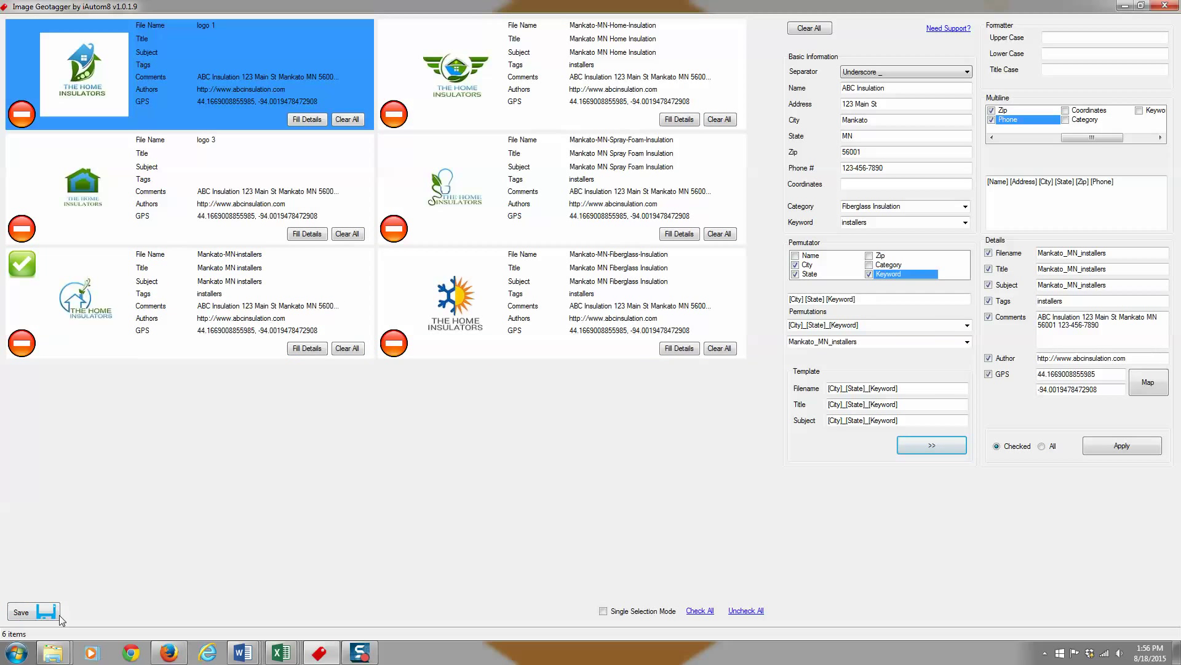
mouse_move(506, 469)
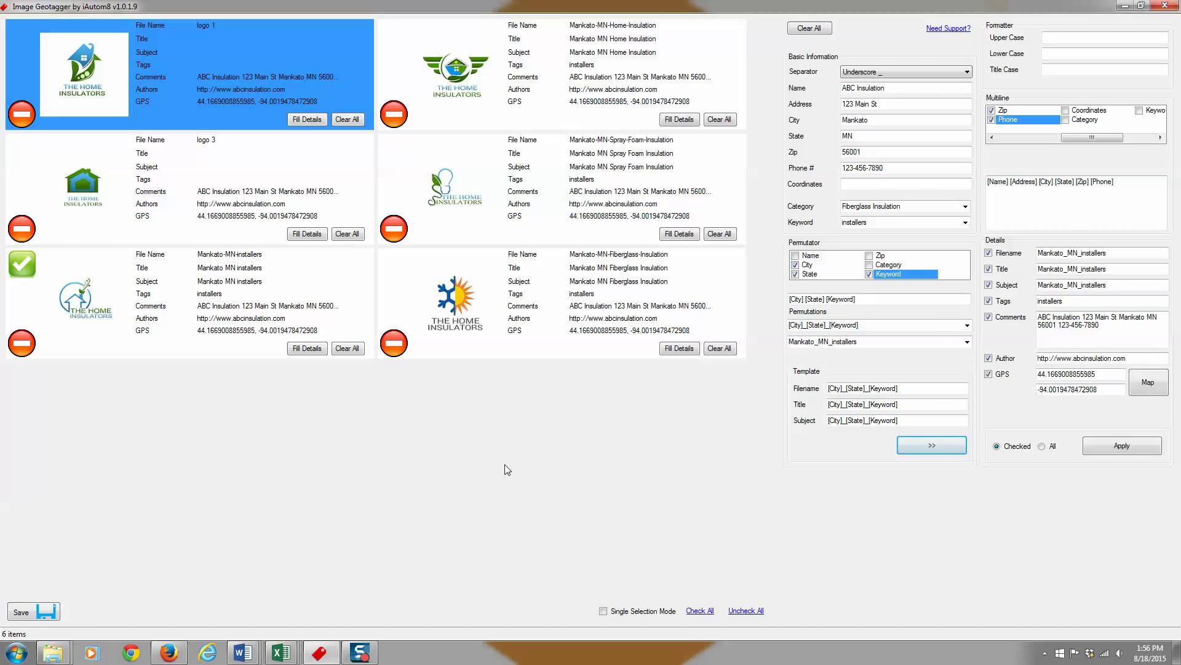
mouse_move(1001, 44)
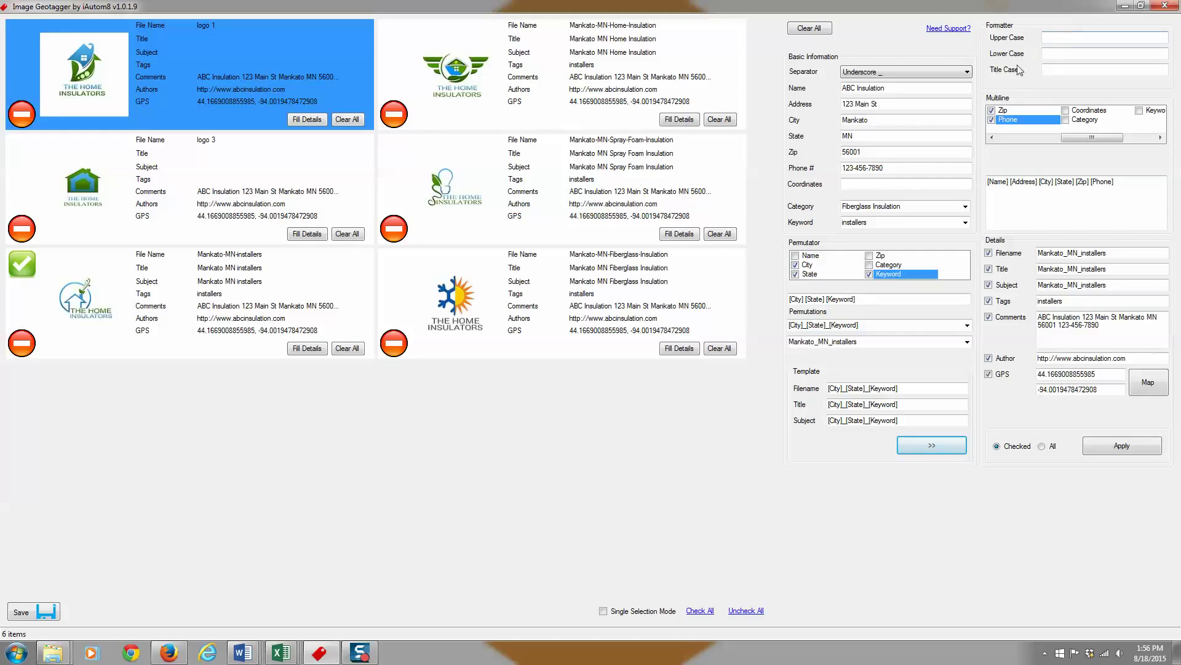
mouse_move(1016, 62)
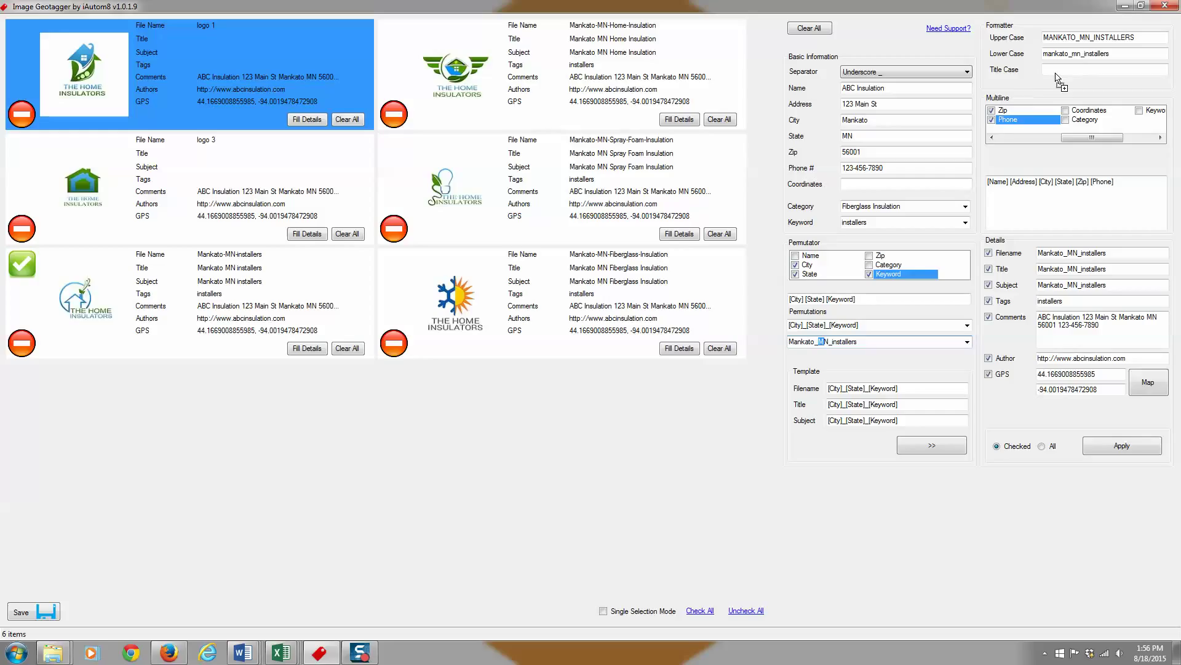
Generate the title case version of Mankato_MN_installers in the Formatter
click(1104, 69)
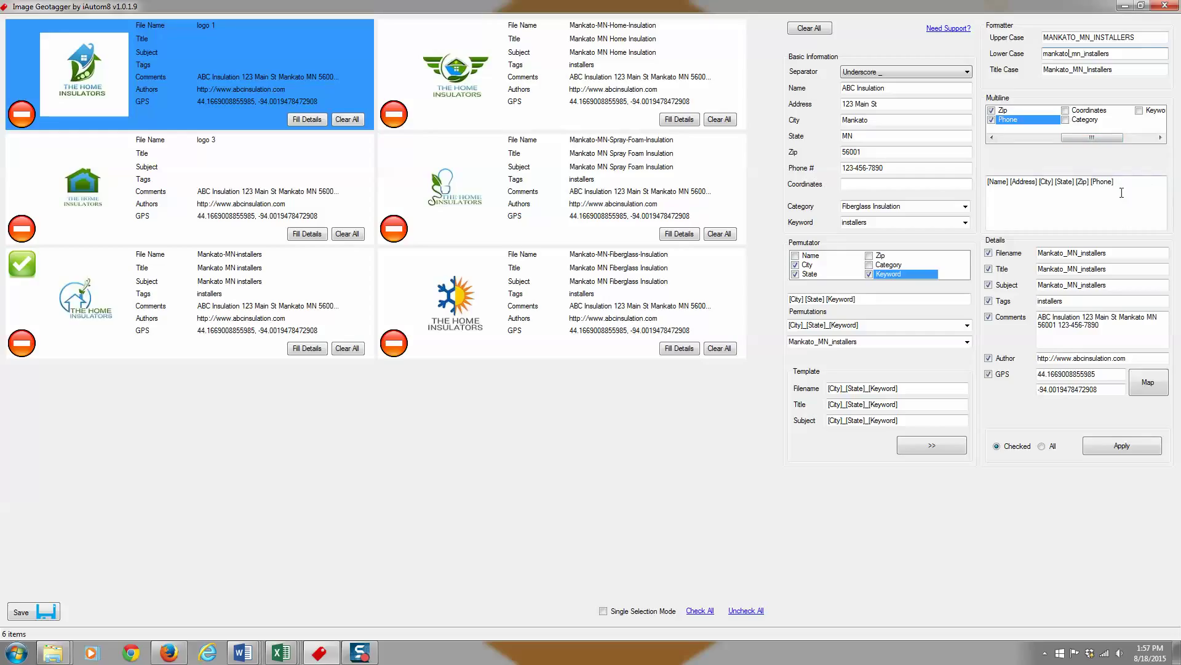
click(905, 184)
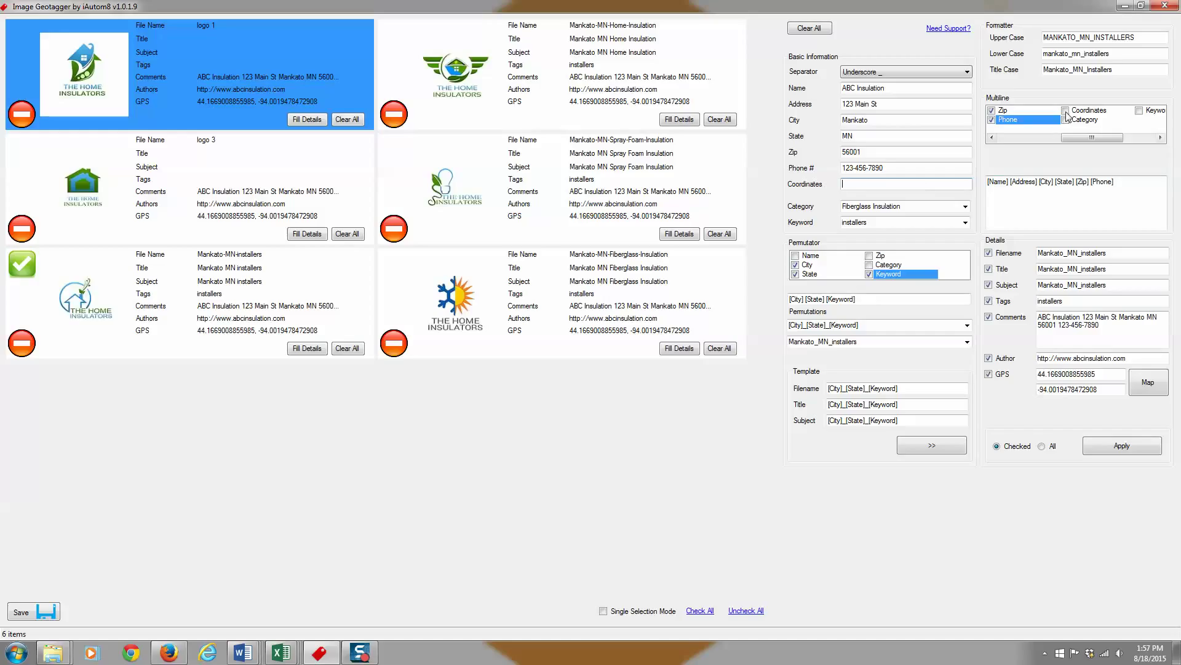
click(1067, 109)
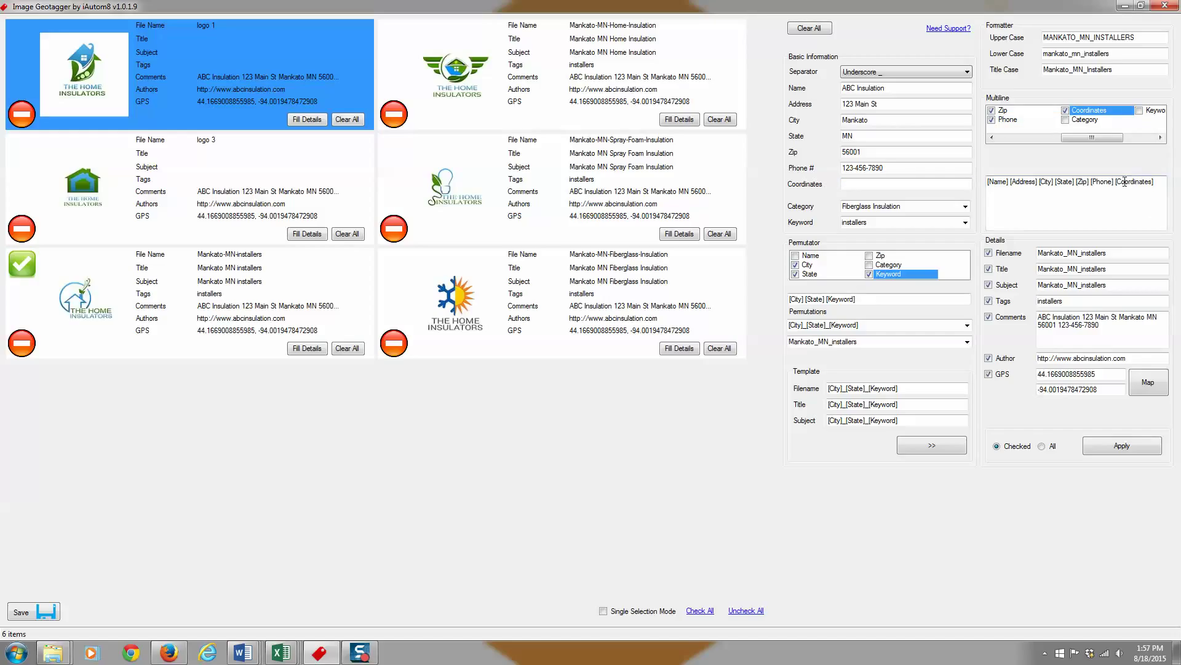
click(1065, 109)
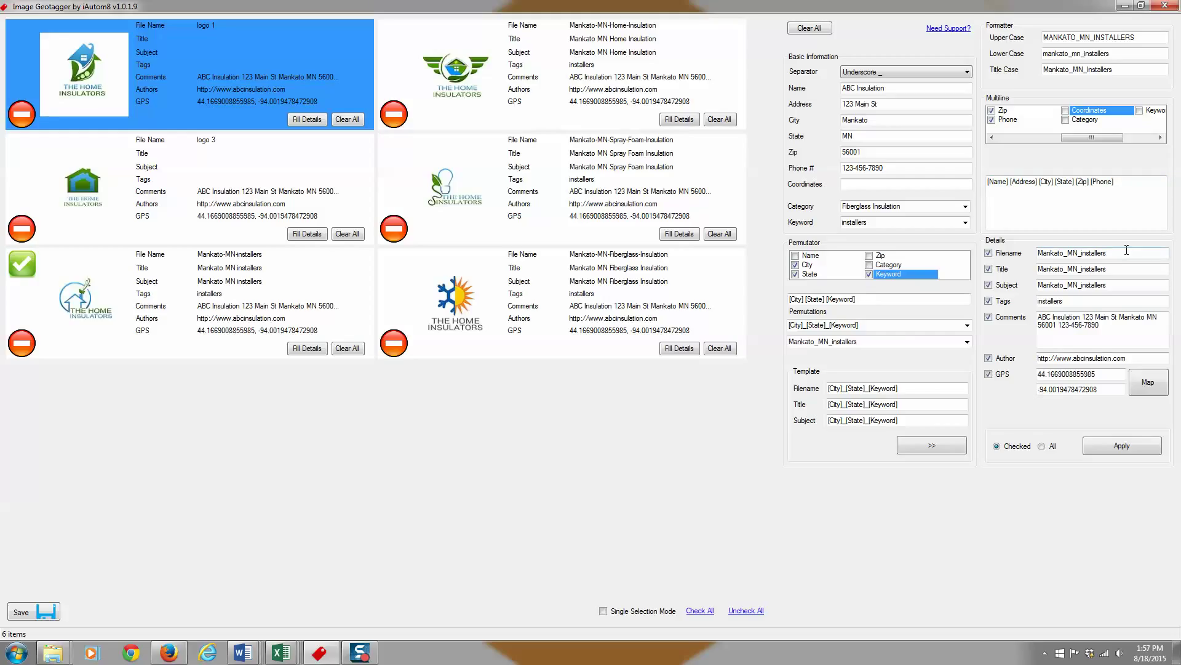
mouse_move(925, 524)
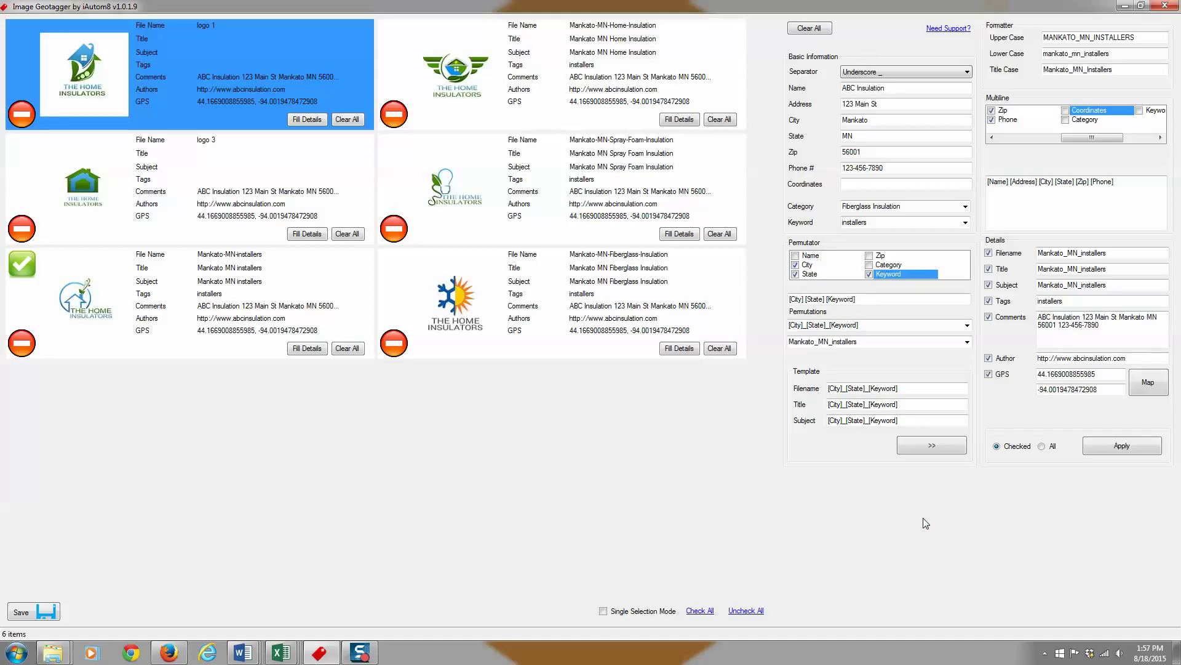
mouse_move(709, 471)
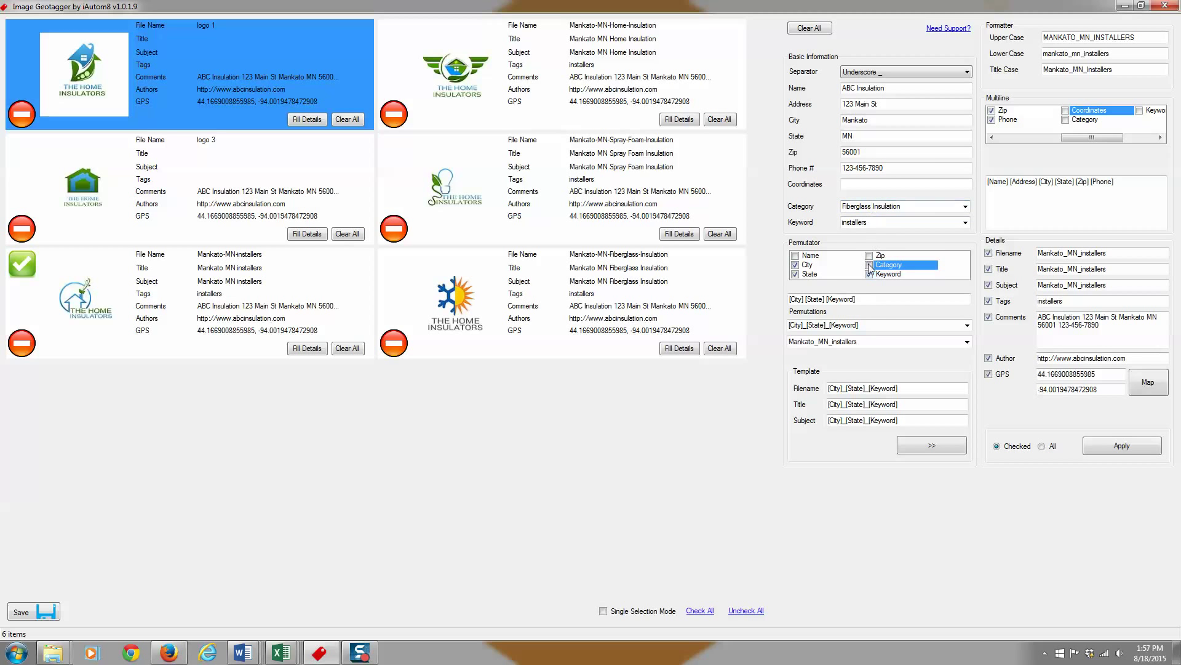
Combine Keyword and Category without City or State, selecting the Fiberglass_Insulation_installers permutation
click(806, 264)
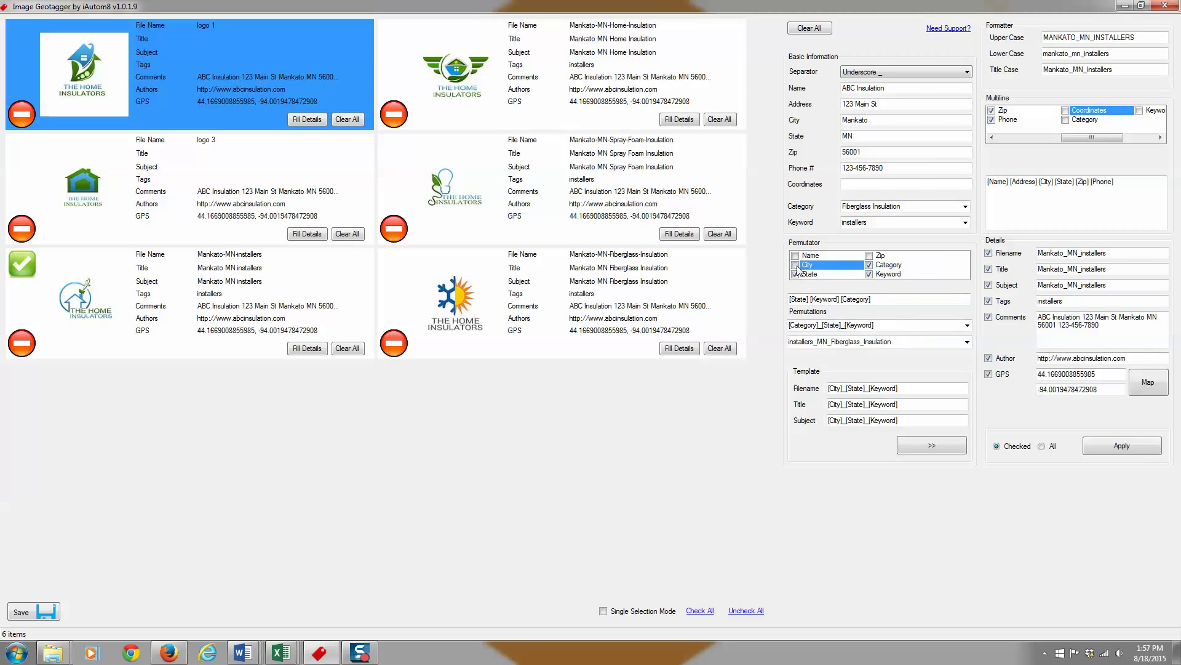
click(810, 273)
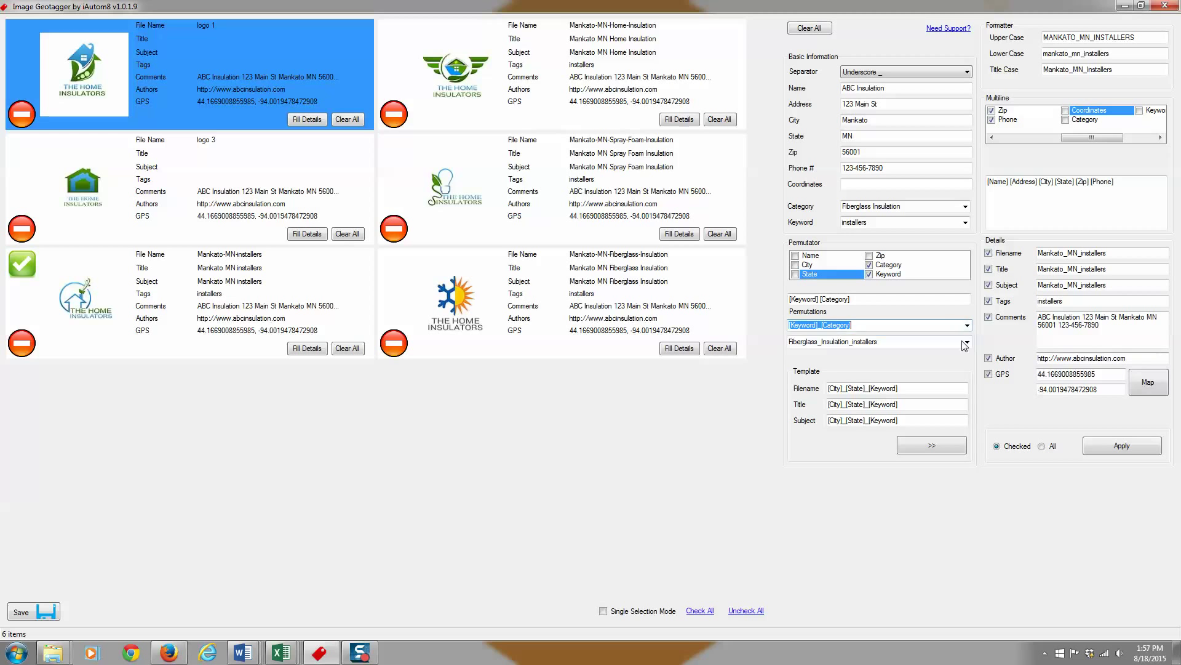
click(967, 341)
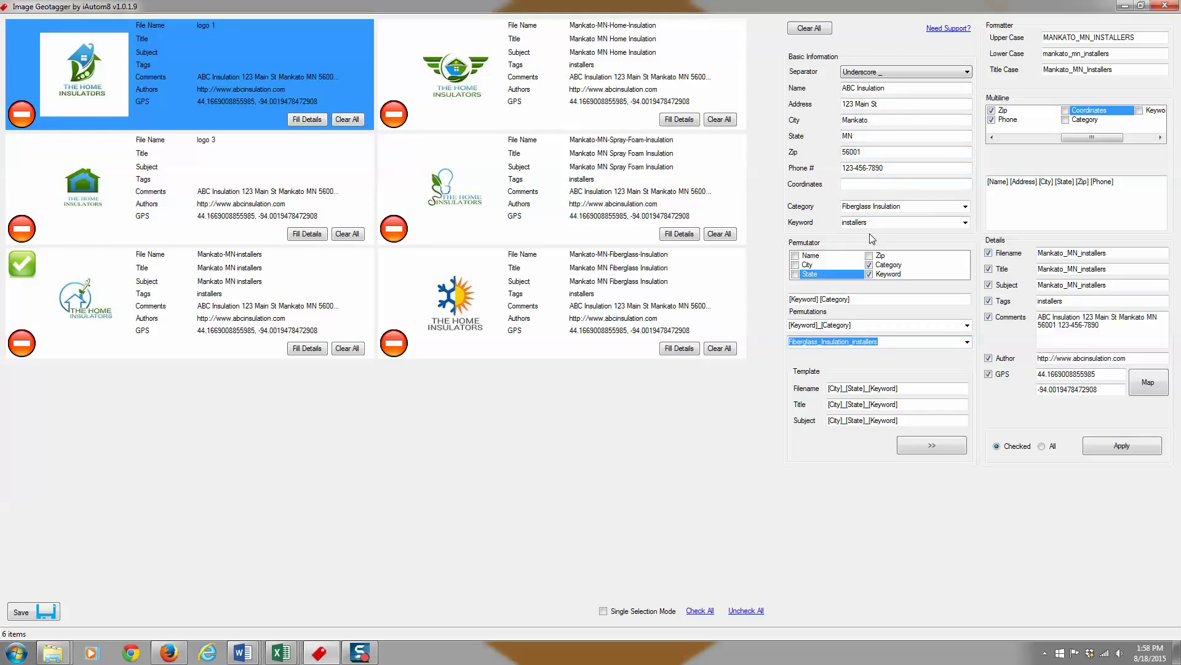
mouse_move(871, 238)
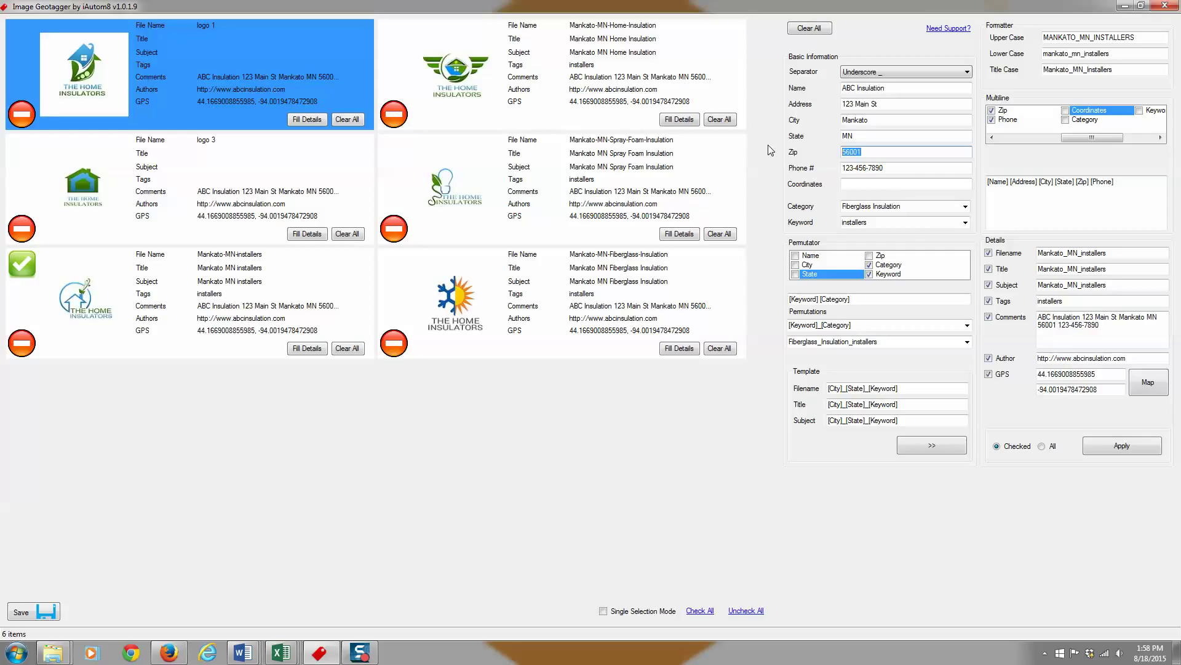
Set Zip to 'keyword 2' and select the Fiberglass_Insulation_keyword_2_installers permutation
text(keyword 2)
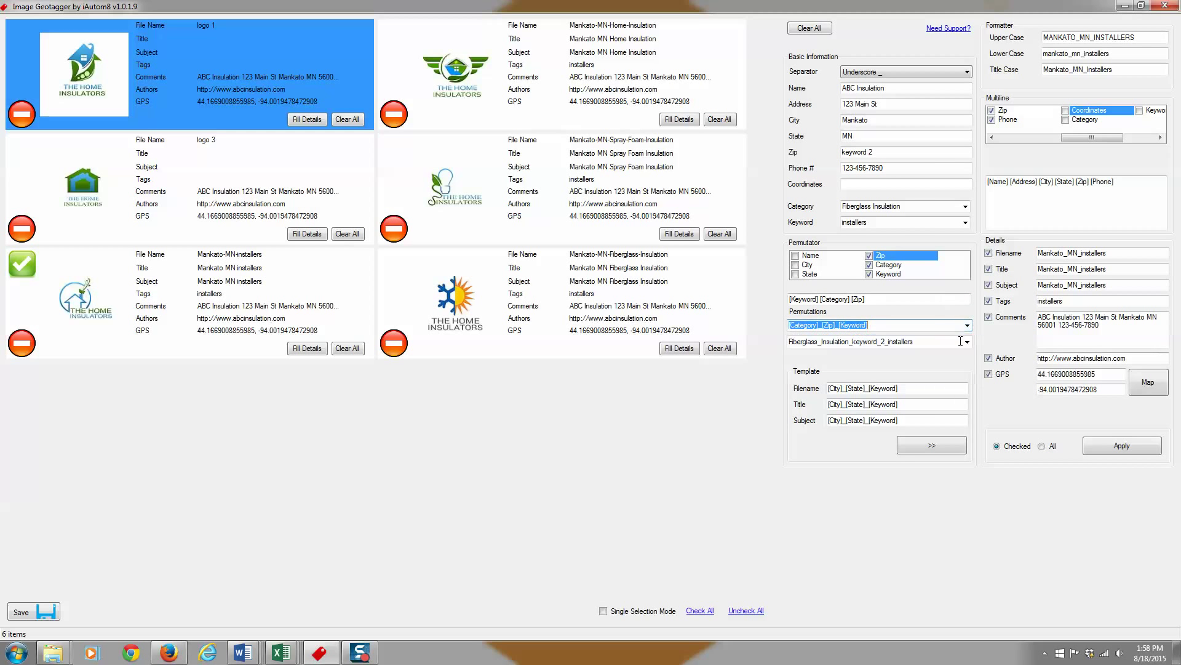
click(968, 341)
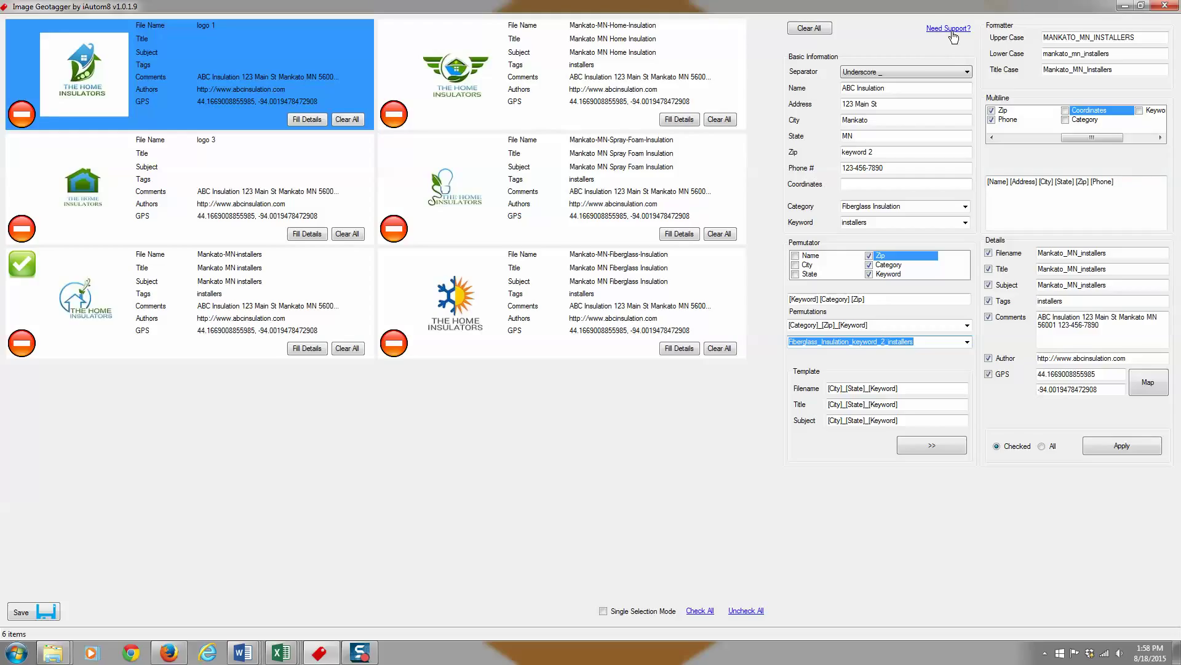
mouse_move(962, 36)
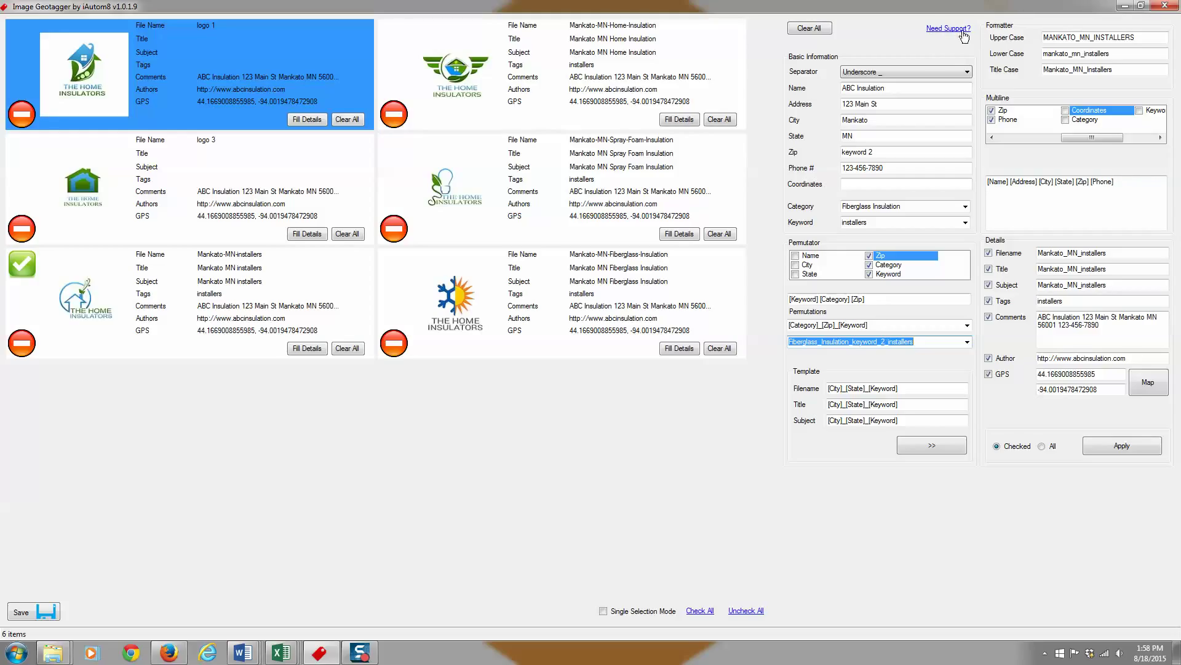
mouse_move(950, 59)
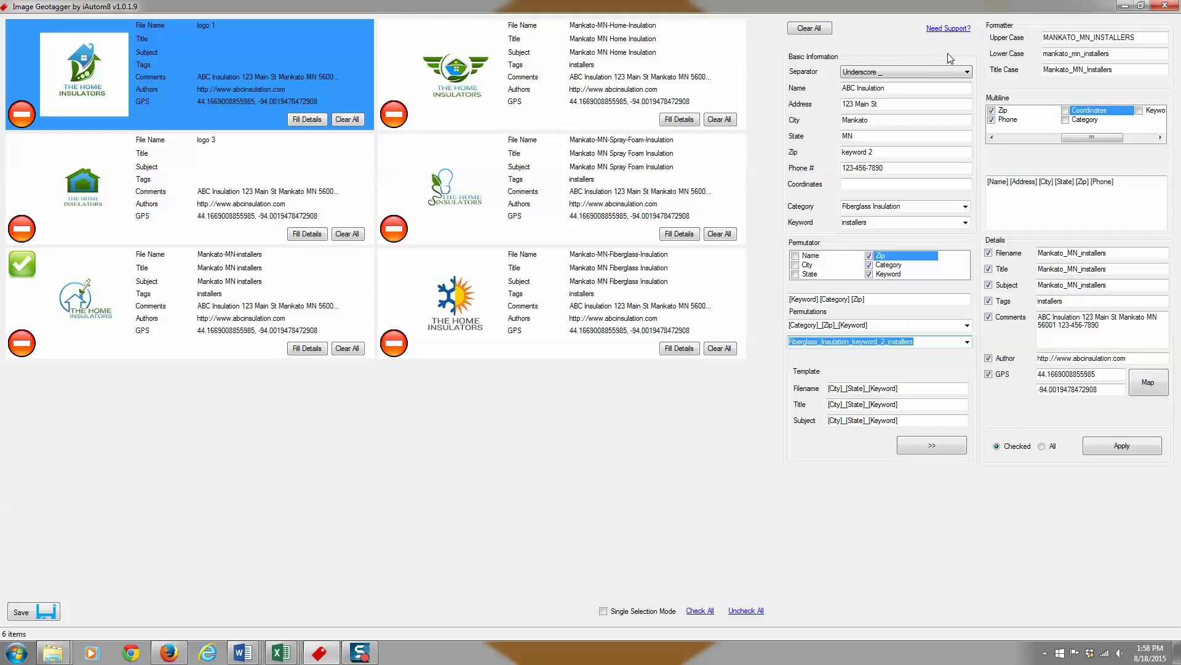